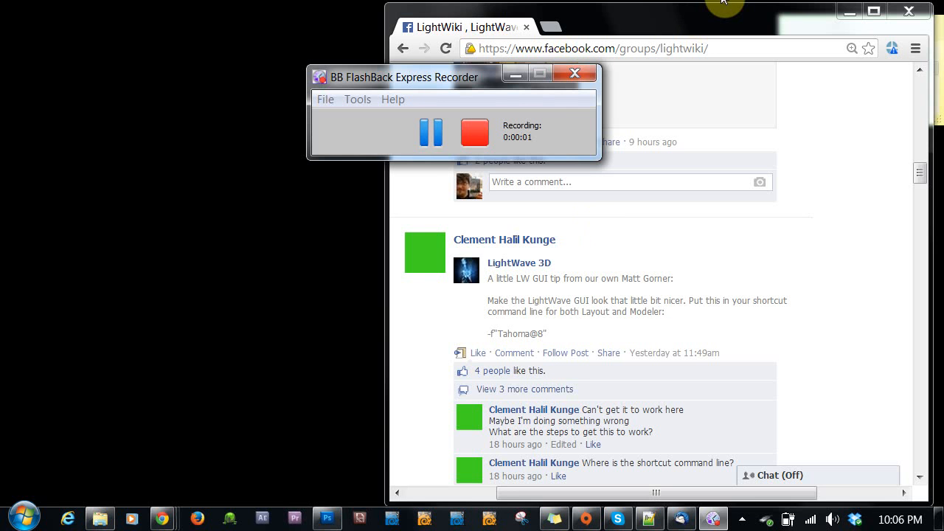
mouse_move(713, 29)
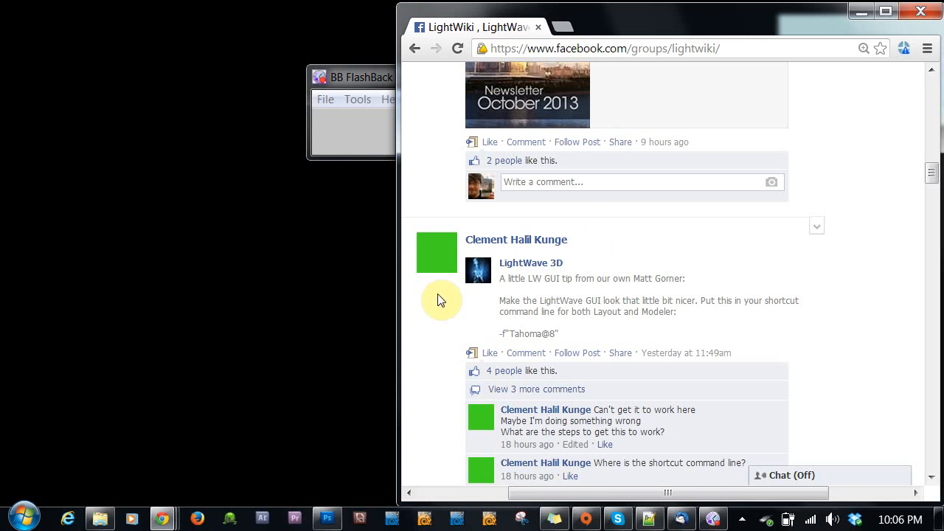
mouse_move(540, 96)
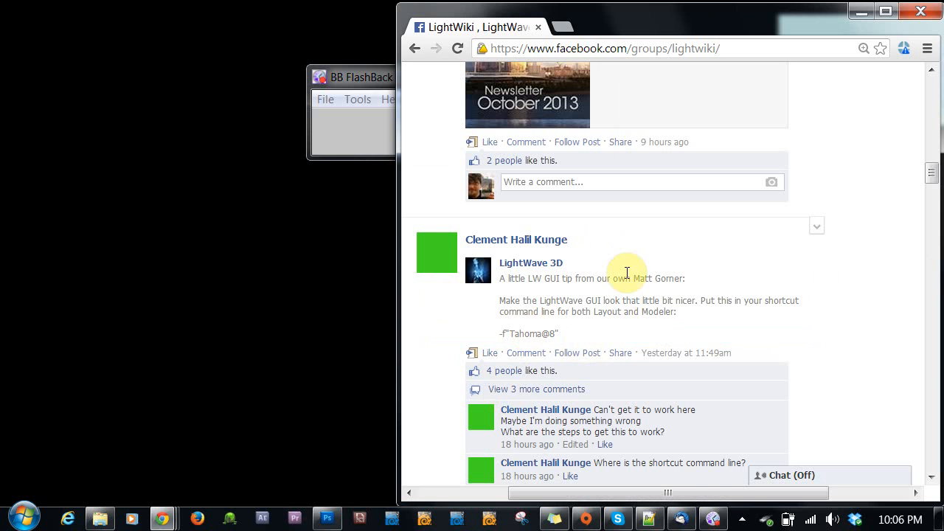
mouse_move(671, 300)
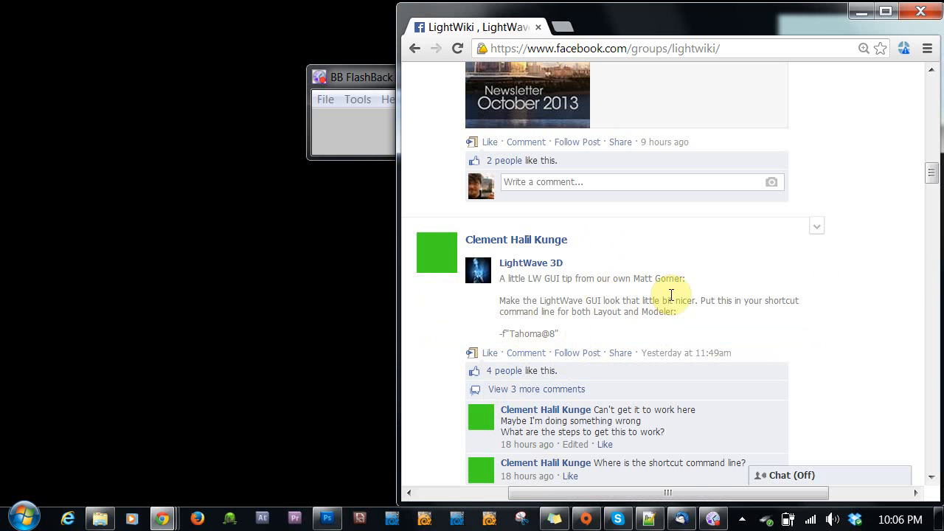
mouse_move(533, 335)
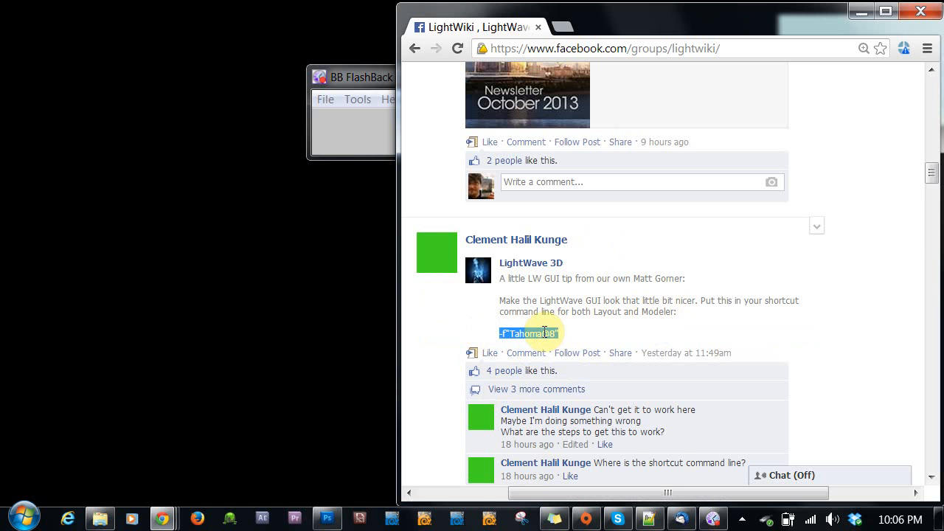
Copy the selected -f"Tahoma@8" font flag from the Facebook tip post, twice to be sure.
right_click(530, 332)
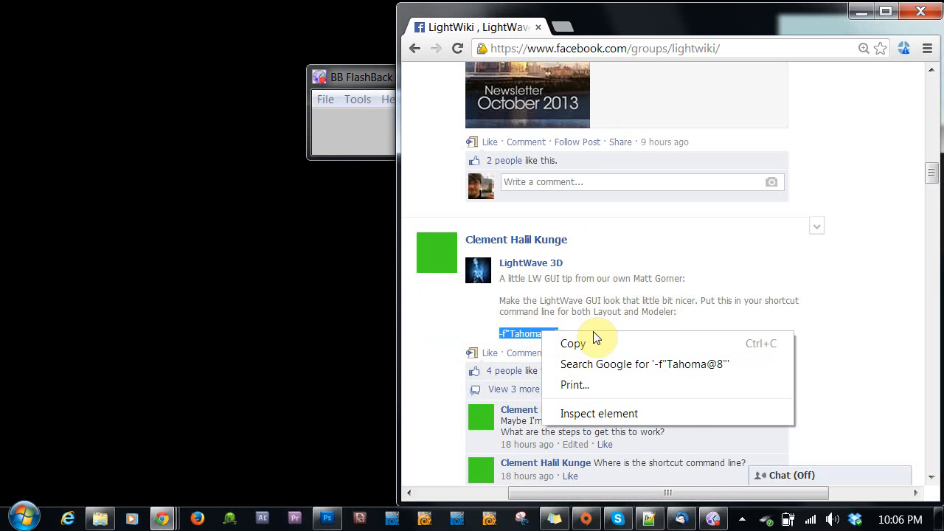
click(511, 327)
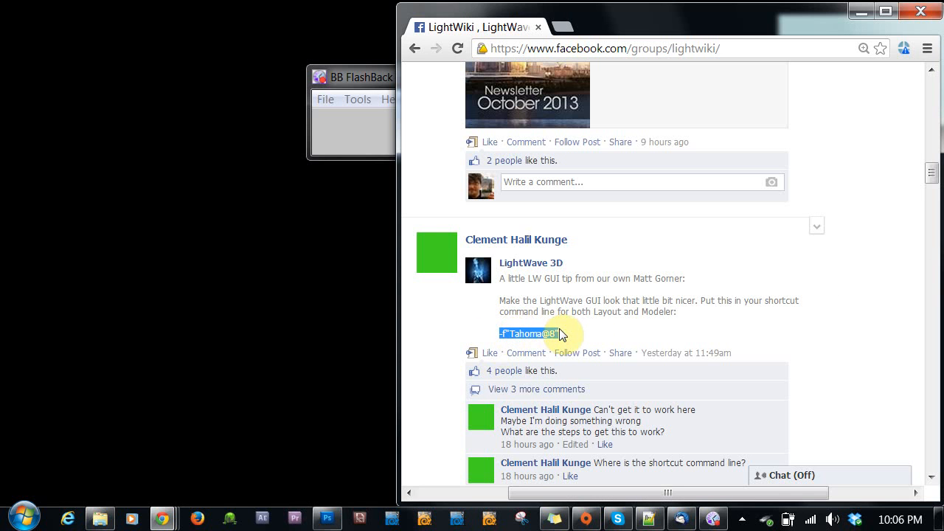
right_click(537, 333)
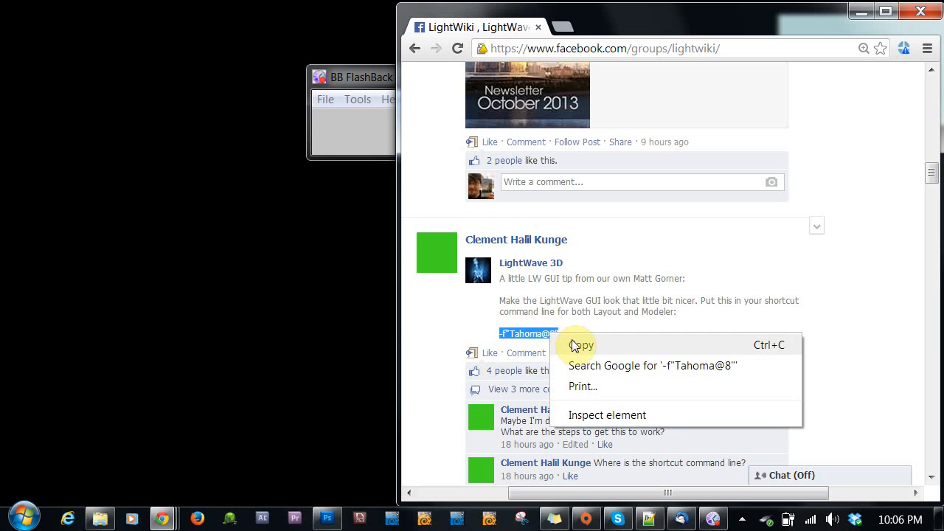
click(582, 345)
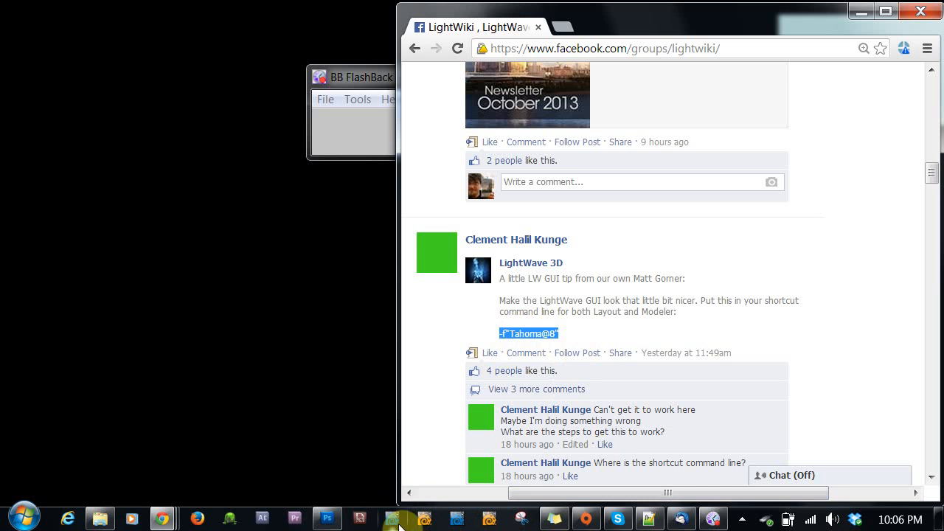
right_click(401, 516)
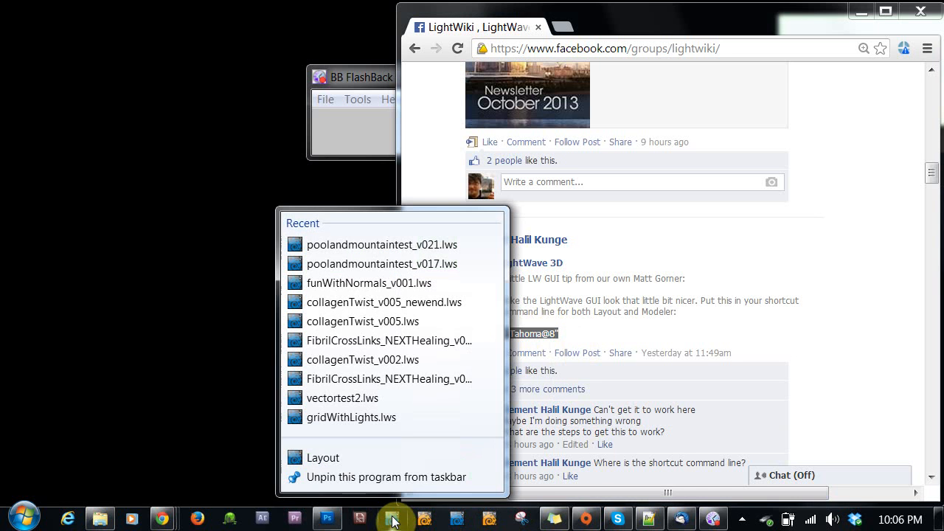
mouse_move(329, 457)
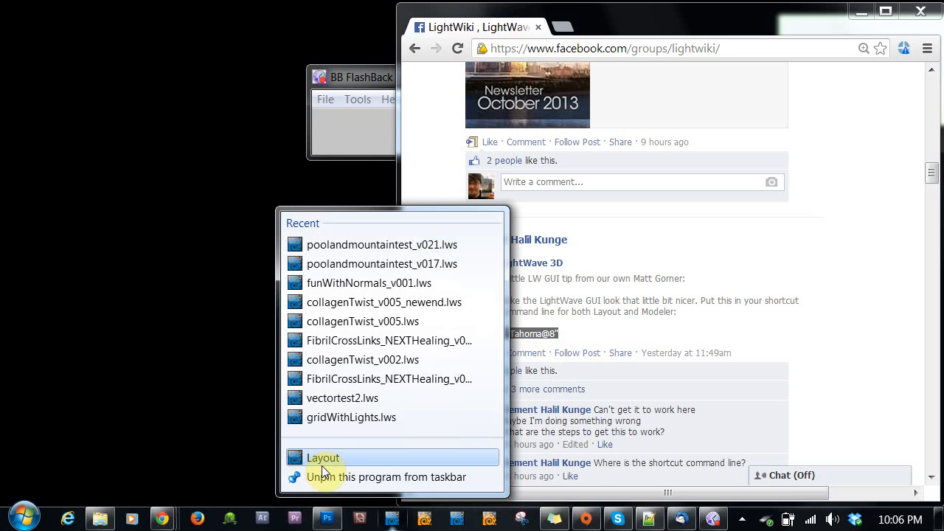
right_click(323, 457)
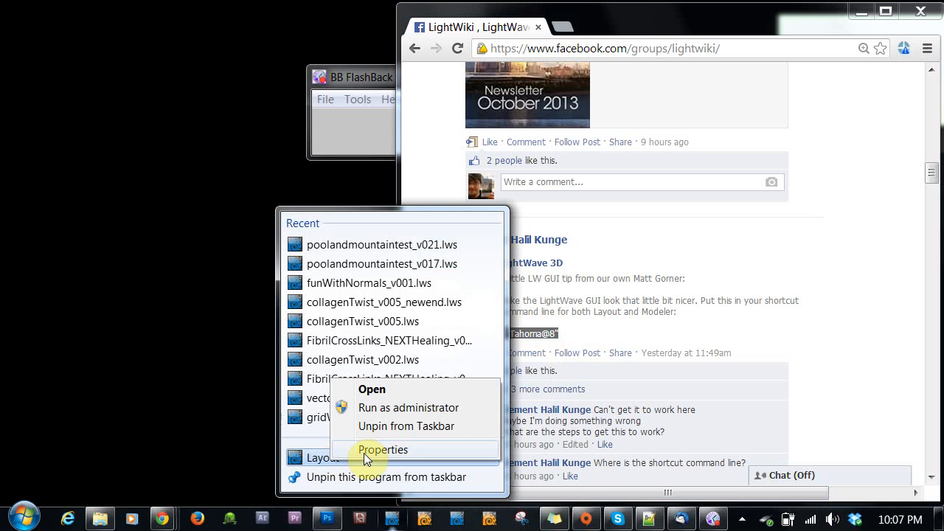
click(382, 449)
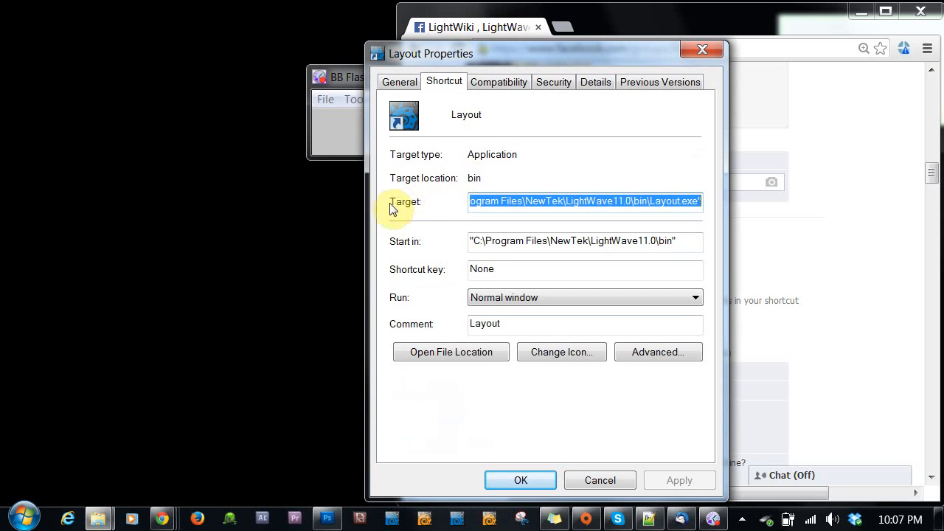
click(628, 202)
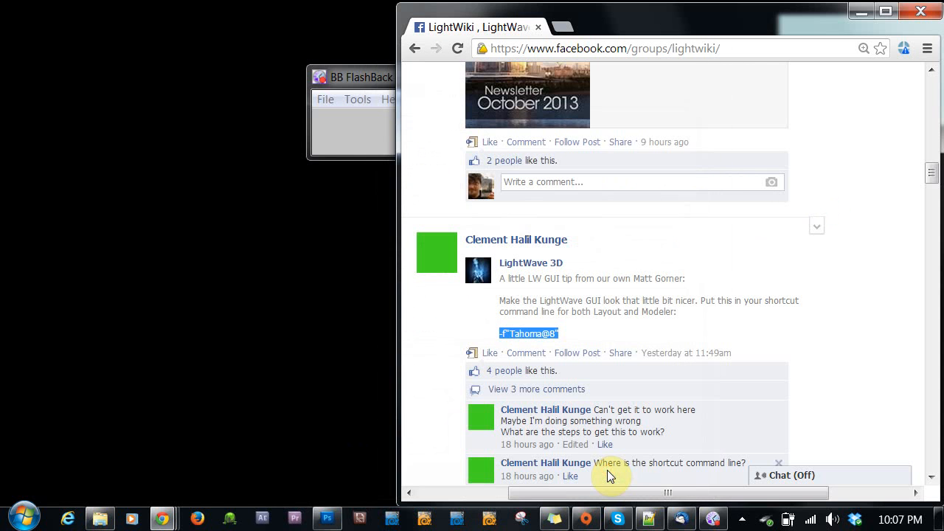
Browse All Programs down to the NewTek folder to reveal the LightWave 11.6 64-bit shortcuts.
click(27, 520)
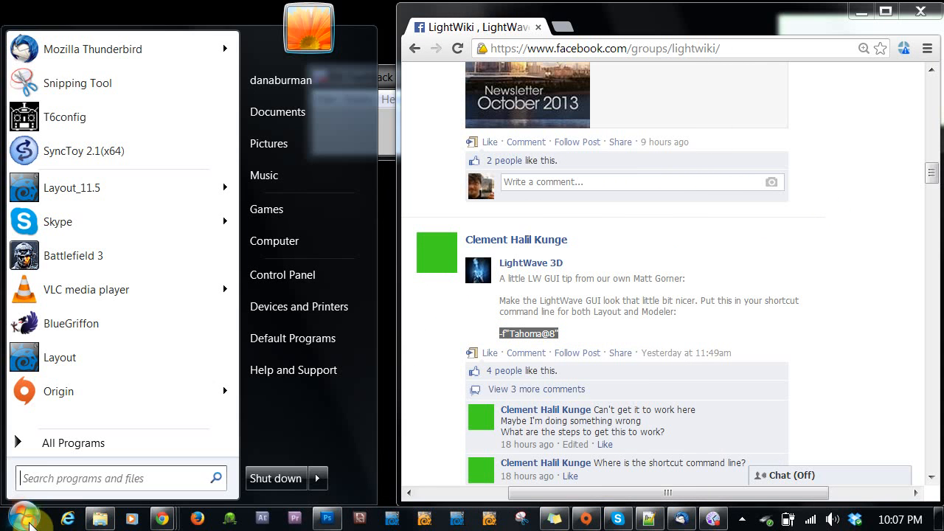
mouse_move(175, 426)
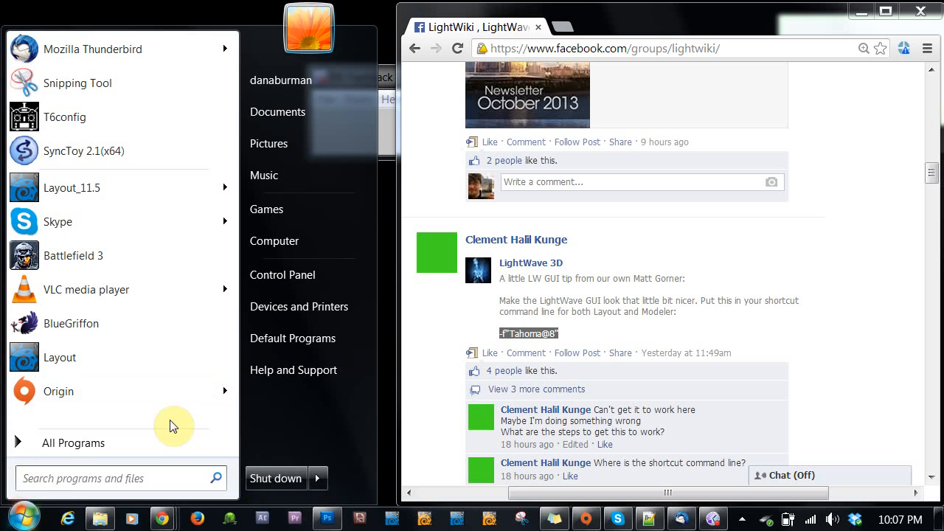
click(73, 442)
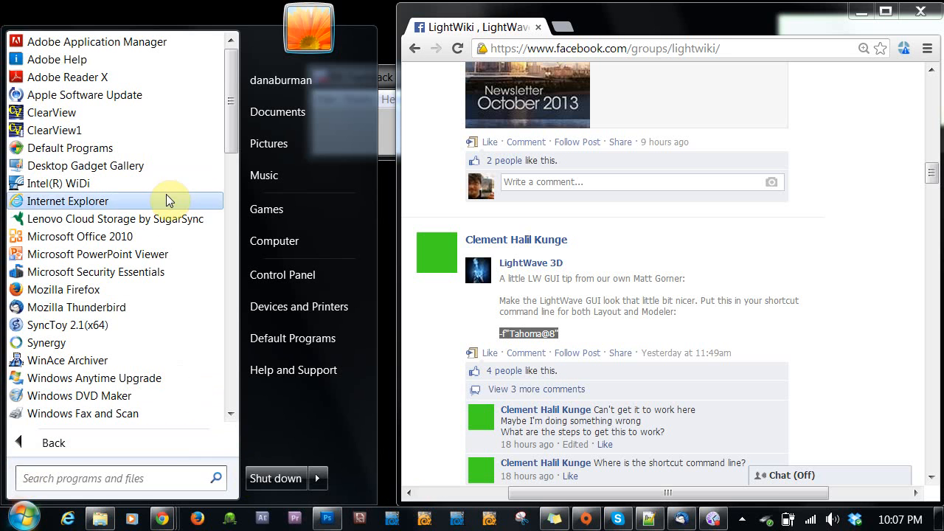
scroll(down, 3)
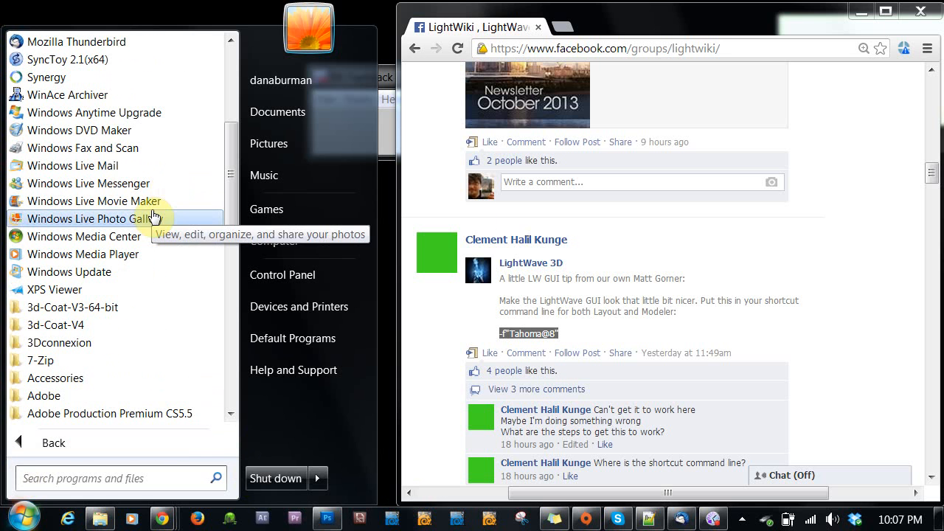
scroll(down, 3)
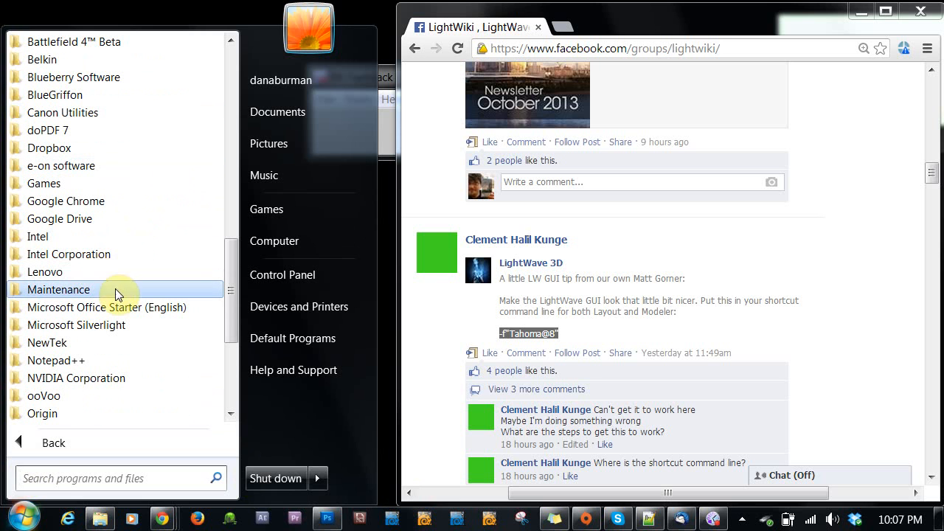
click(46, 343)
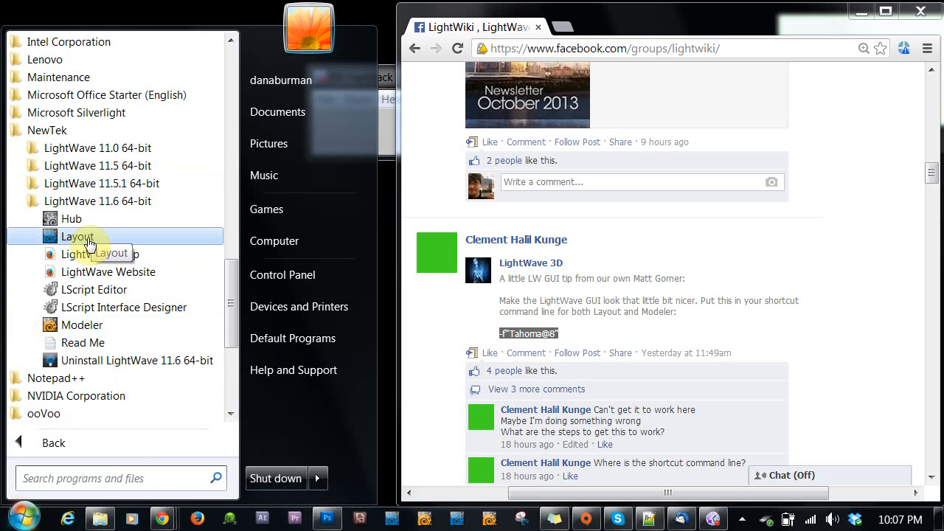
Append -f"Tahoma@8" to the end of the Layout shortcut's Target field in its Properties.
right_click(77, 236)
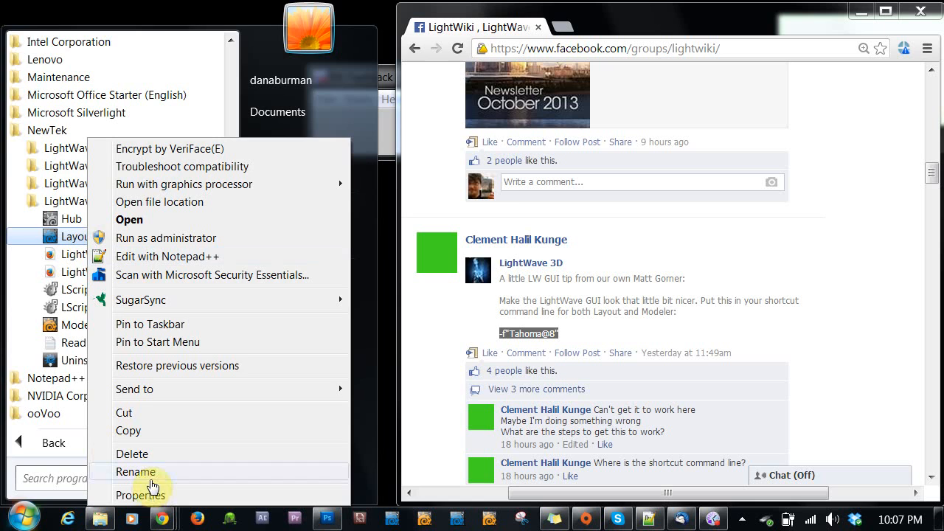
click(139, 495)
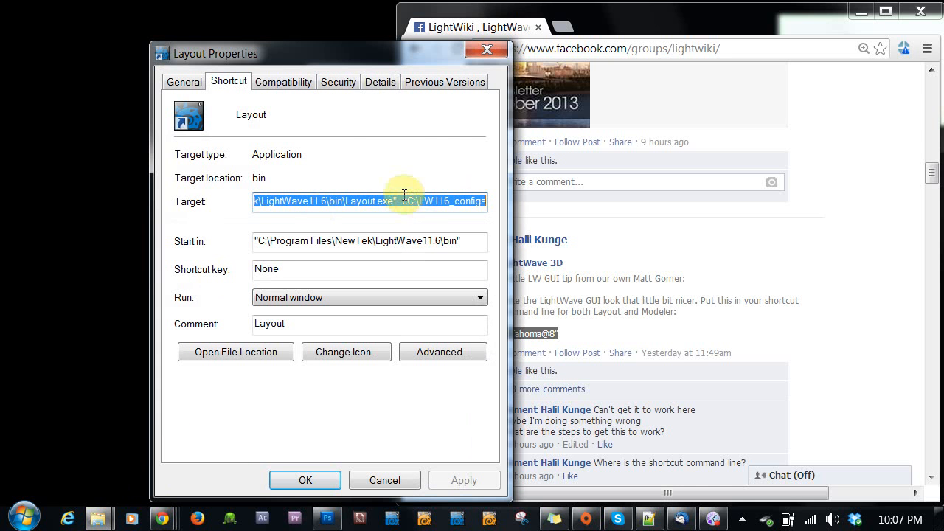
click(283, 201)
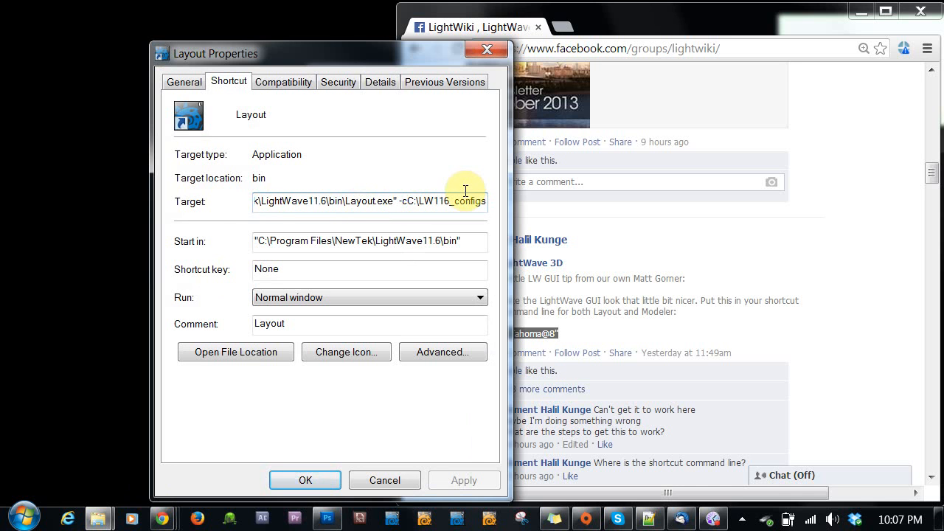
text(-f"Tahoma@8")
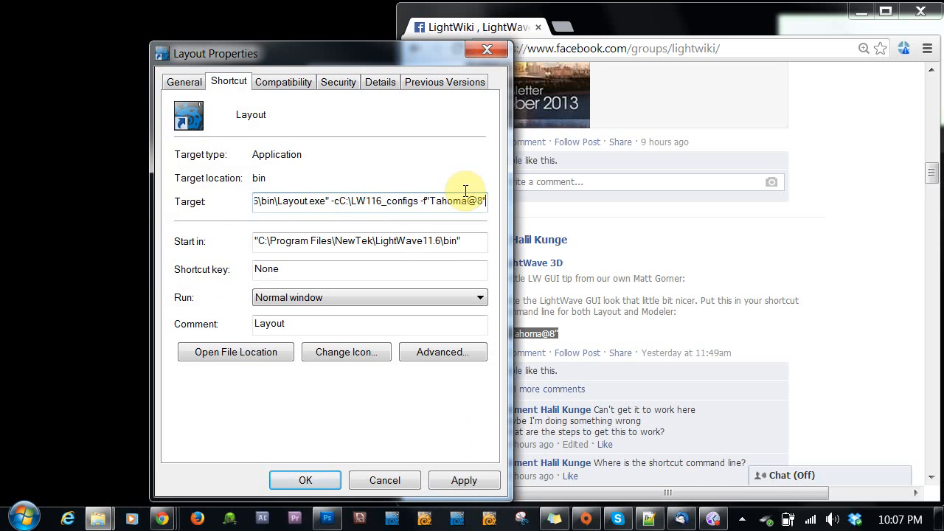
mouse_move(478, 251)
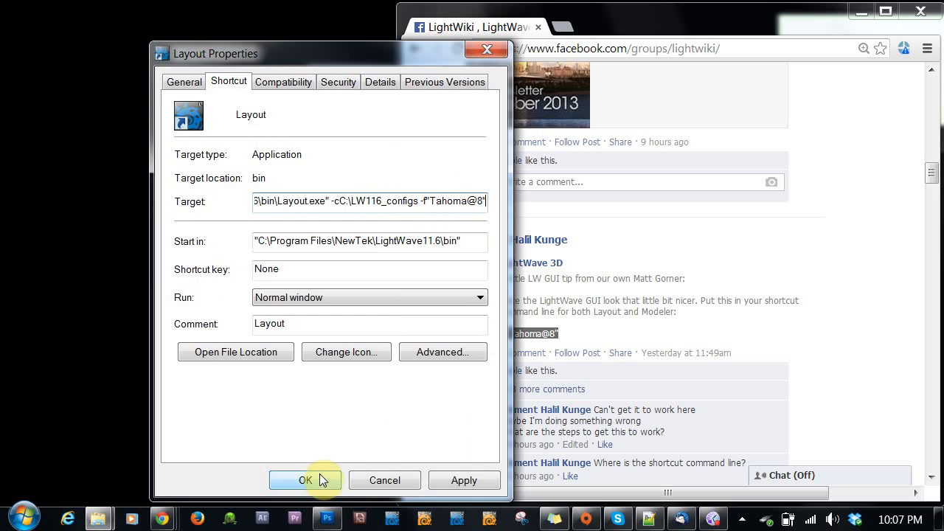
click(305, 480)
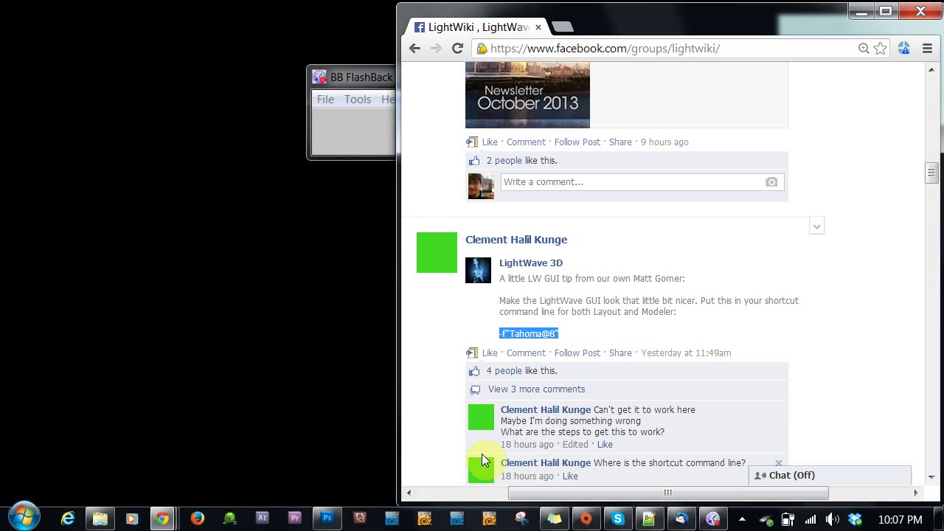
Launch LightWave 11.6 Layout from the NewTek folder in All Programs.
click(24, 515)
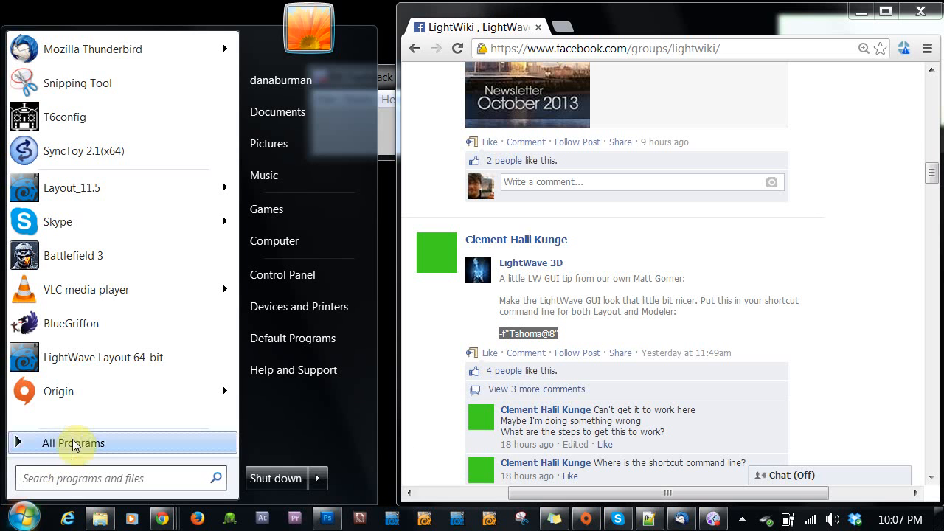
click(72, 443)
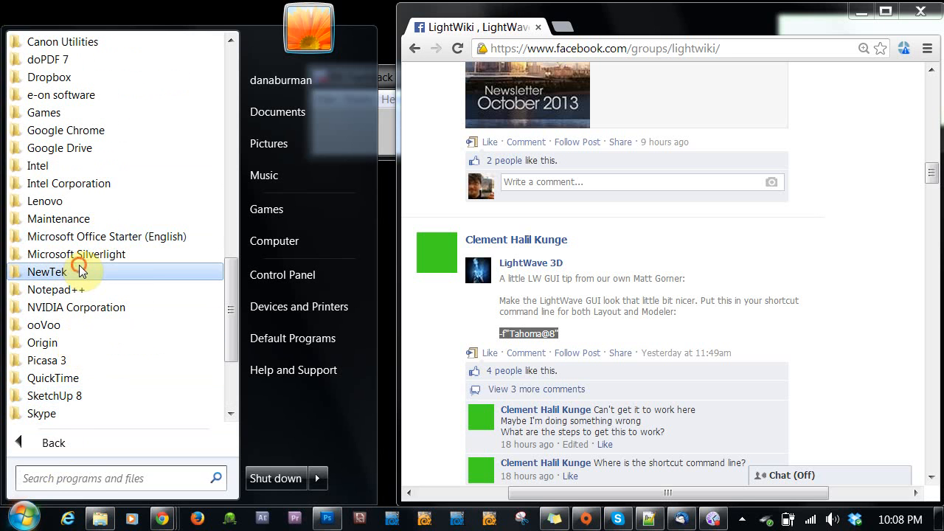
click(46, 271)
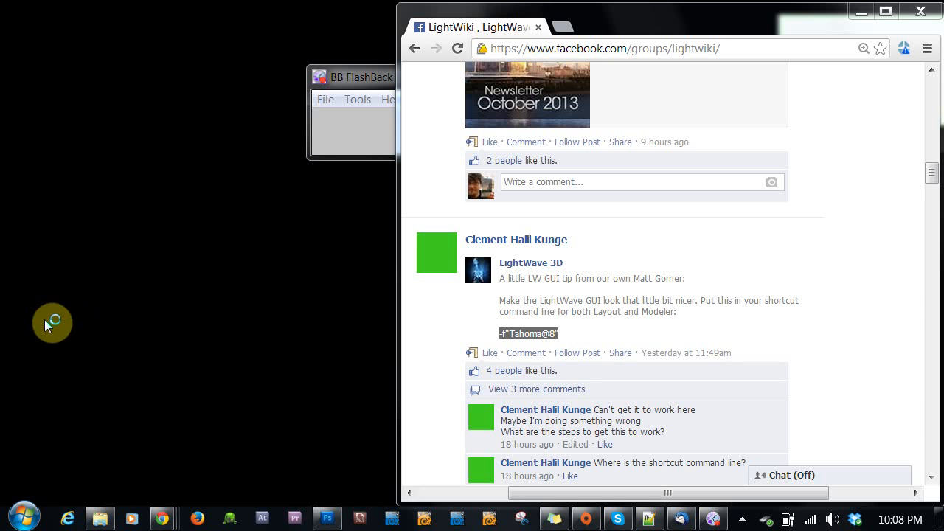
mouse_move(269, 225)
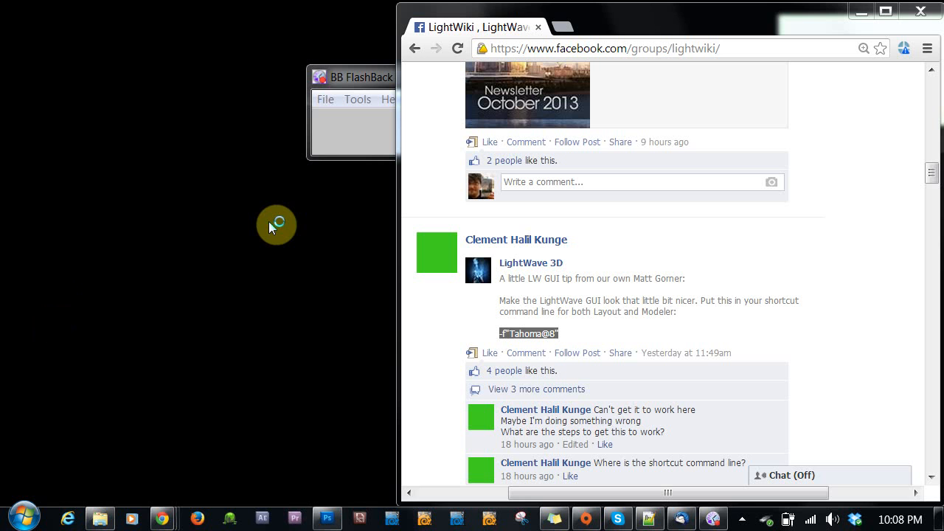
mouse_move(273, 227)
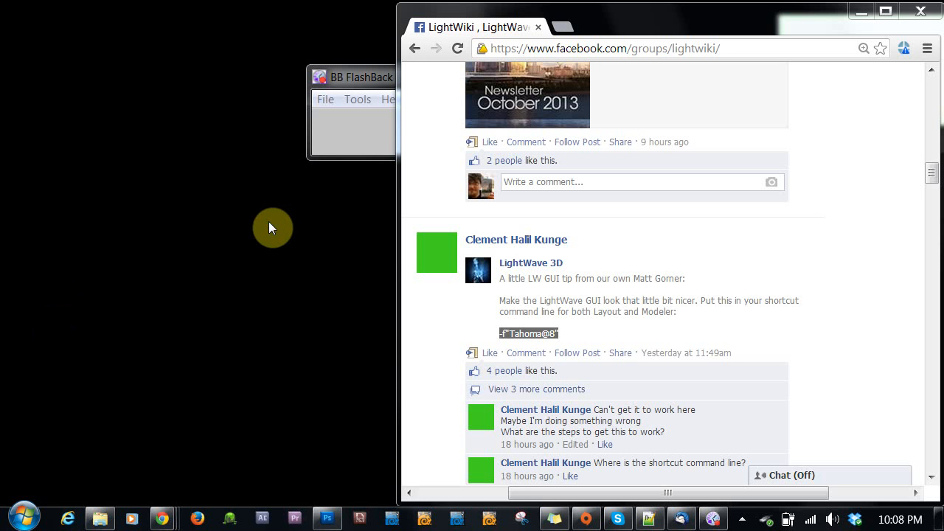
mouse_move(333, 35)
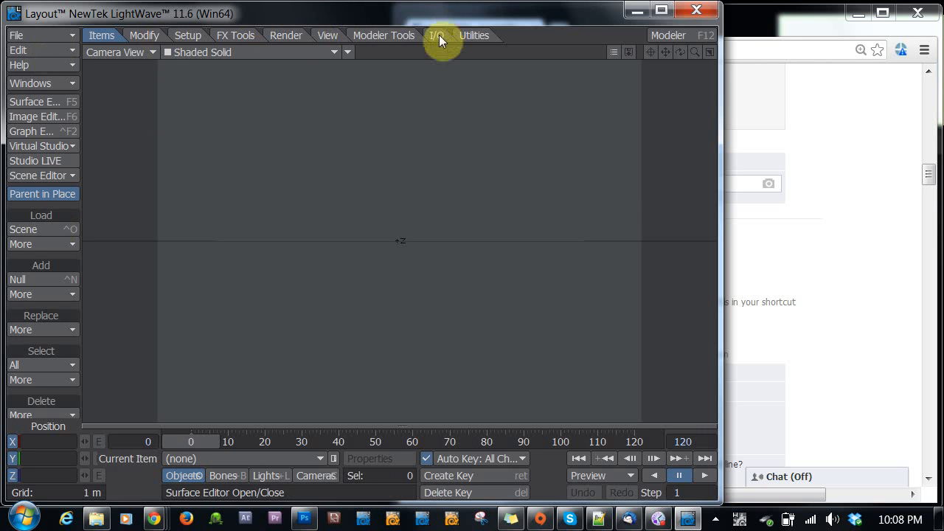
mouse_move(37, 116)
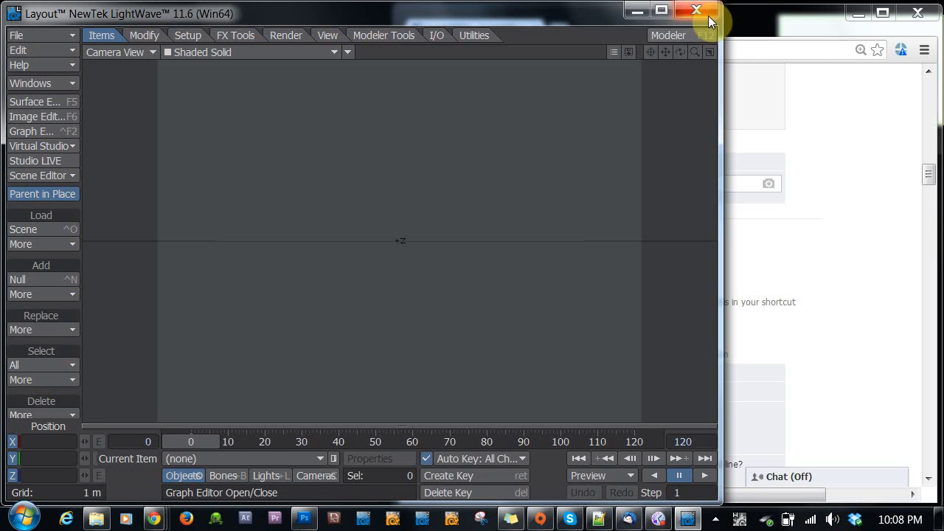
mouse_move(199, 487)
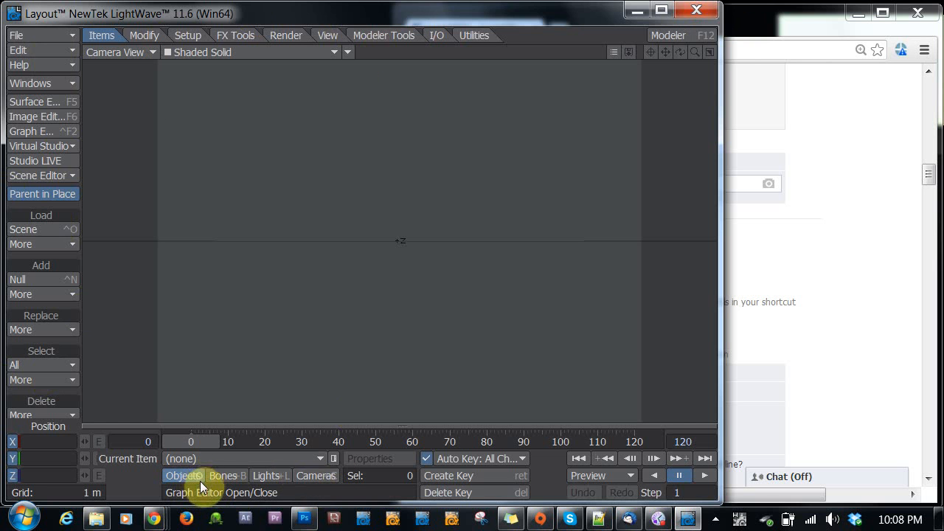
mouse_move(197, 477)
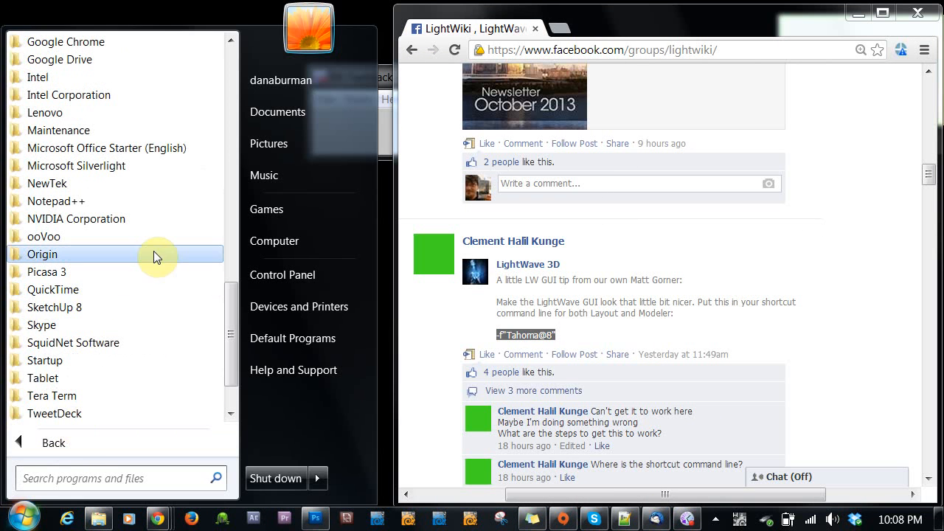
Expand NewTek > LightWave 11.6 64-bit and choose an entry from Layout's shortcut menu.
click(47, 183)
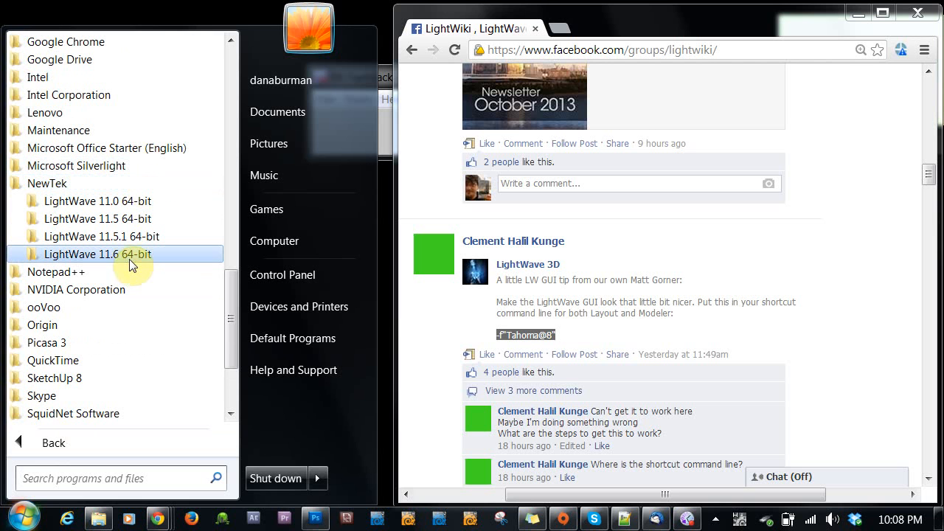
click(96, 254)
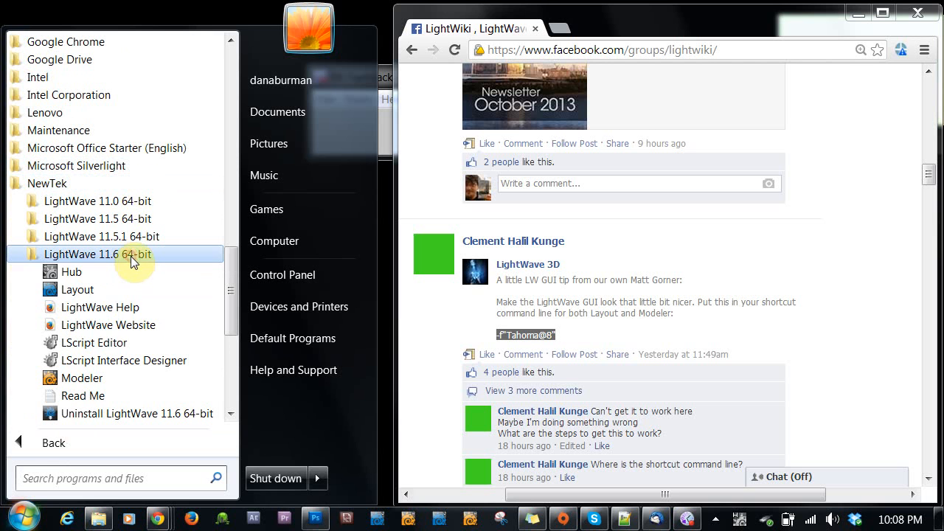
right_click(74, 289)
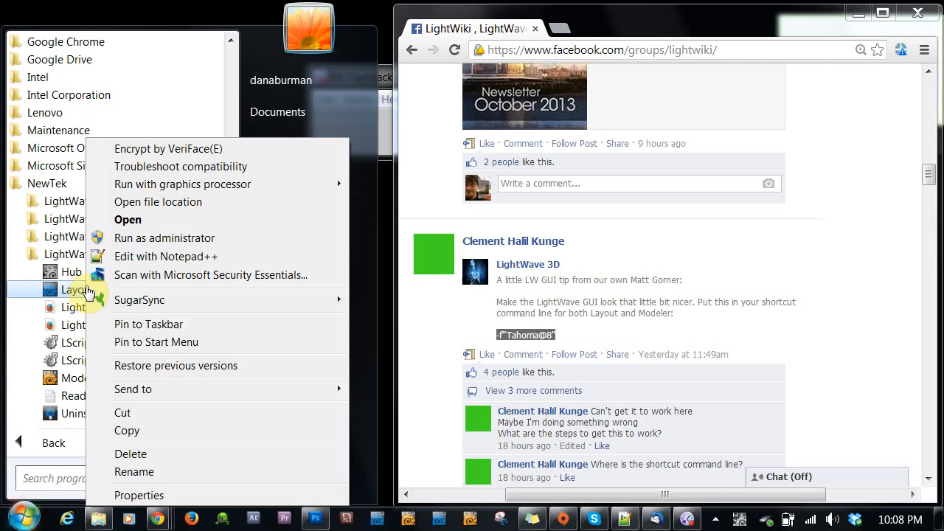
click(139, 495)
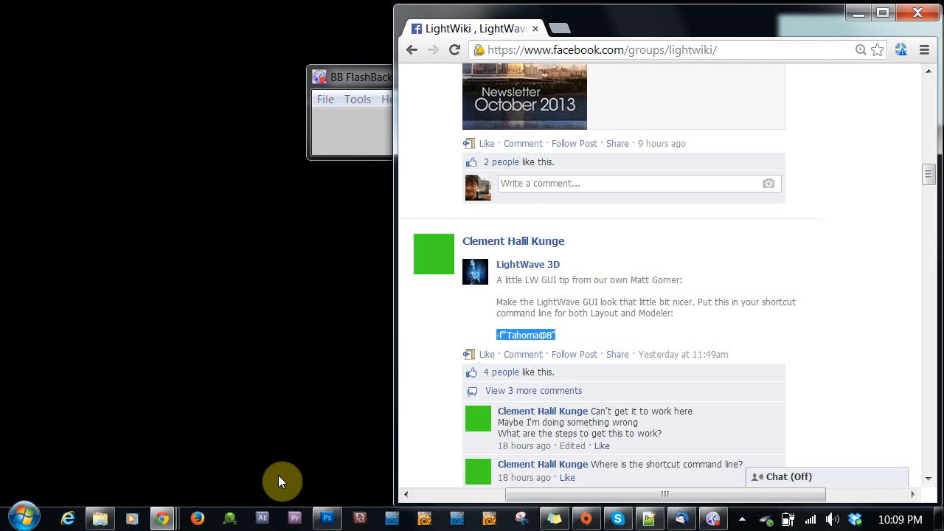
Open the Start menu, enter All Programs, and return to the recent programs list.
click(25, 513)
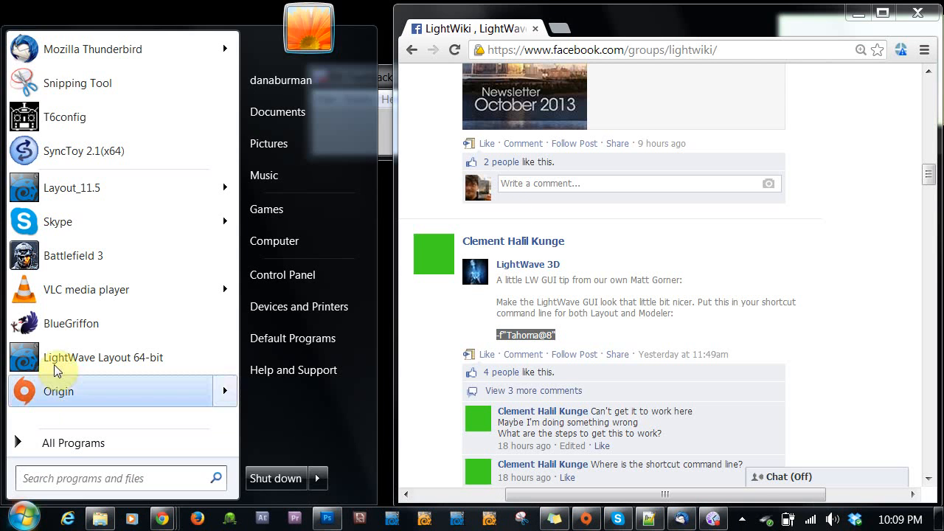
click(73, 442)
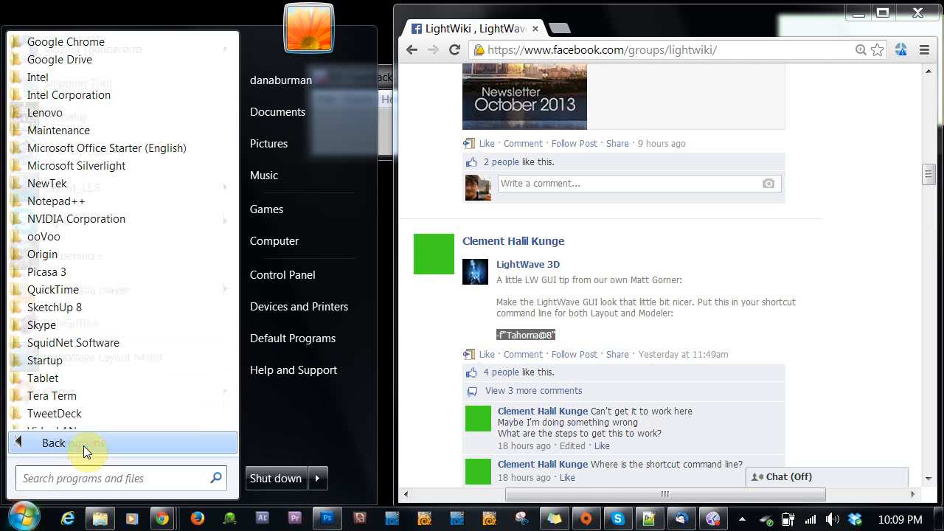
click(46, 183)
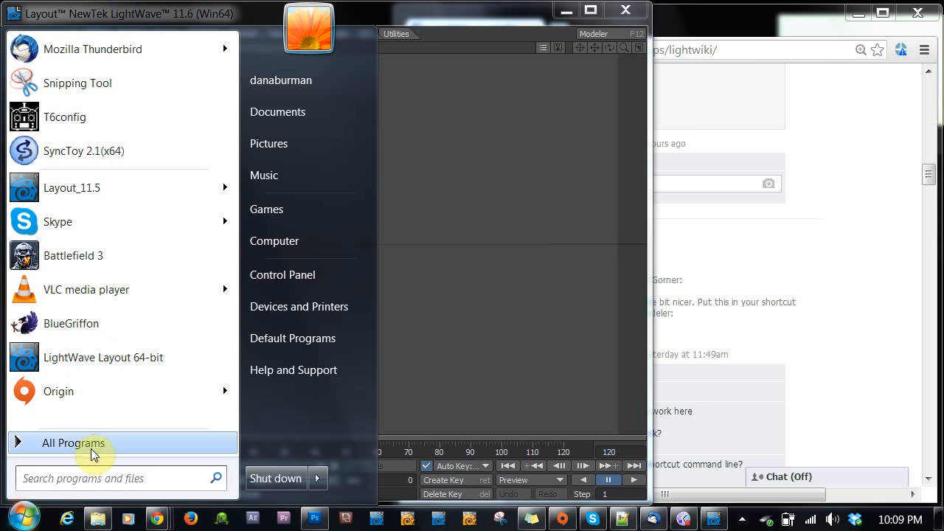
Show All Programs and expand the NewTek folder to reach the Layout shortcut.
click(73, 443)
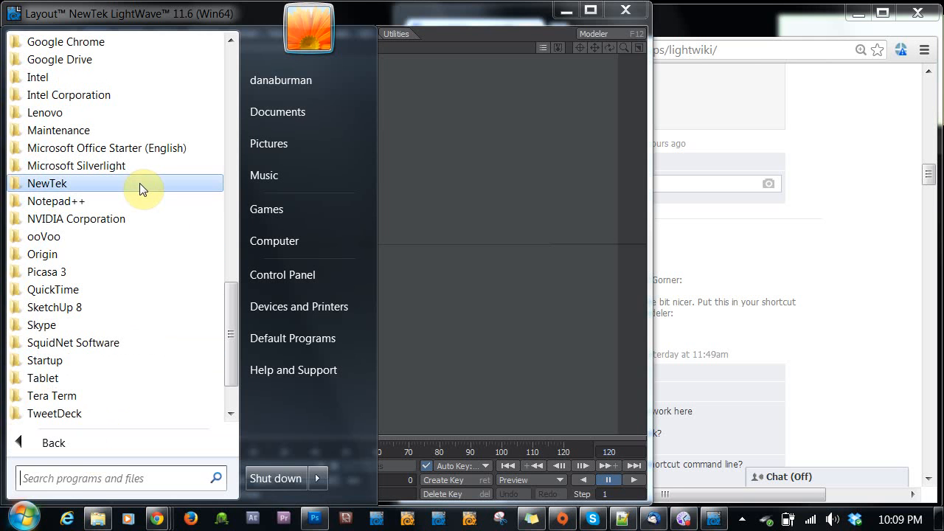
click(47, 183)
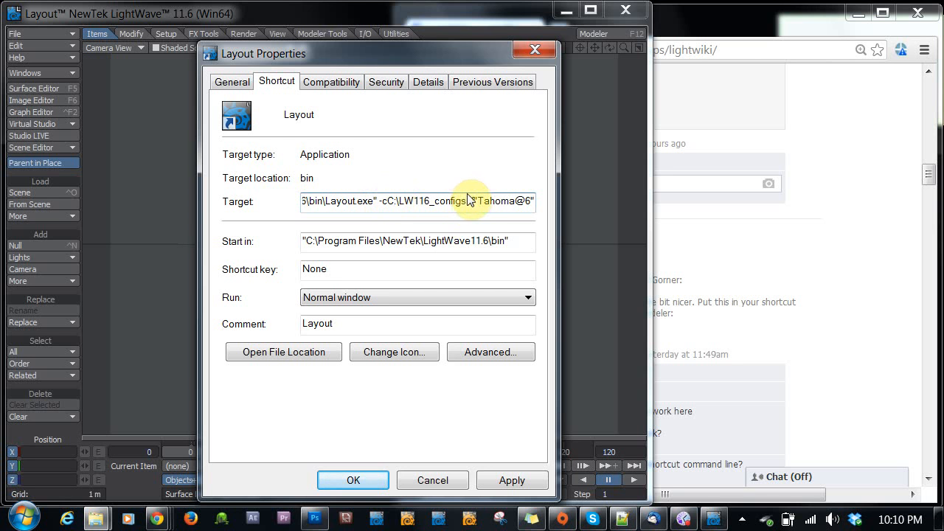
double_click(434, 200)
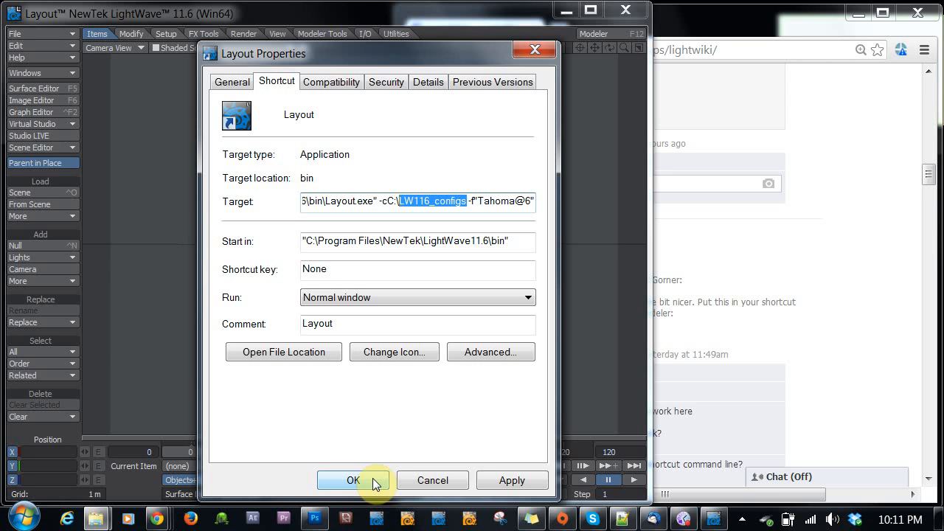
mouse_move(385, 429)
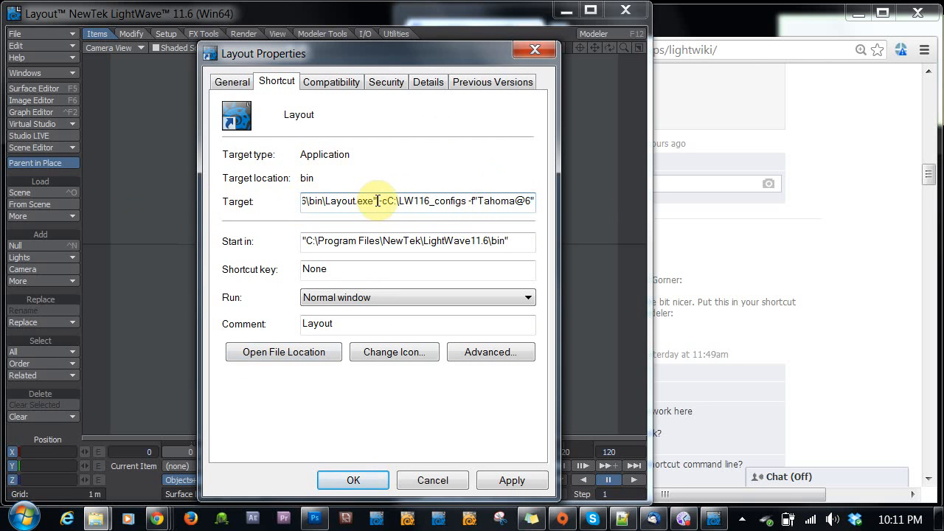
triple_click(416, 201)
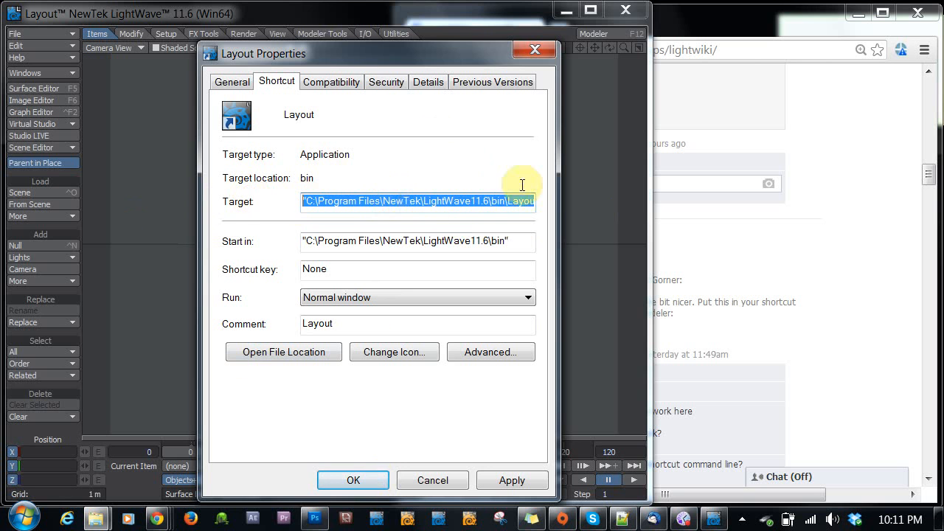
mouse_move(277, 81)
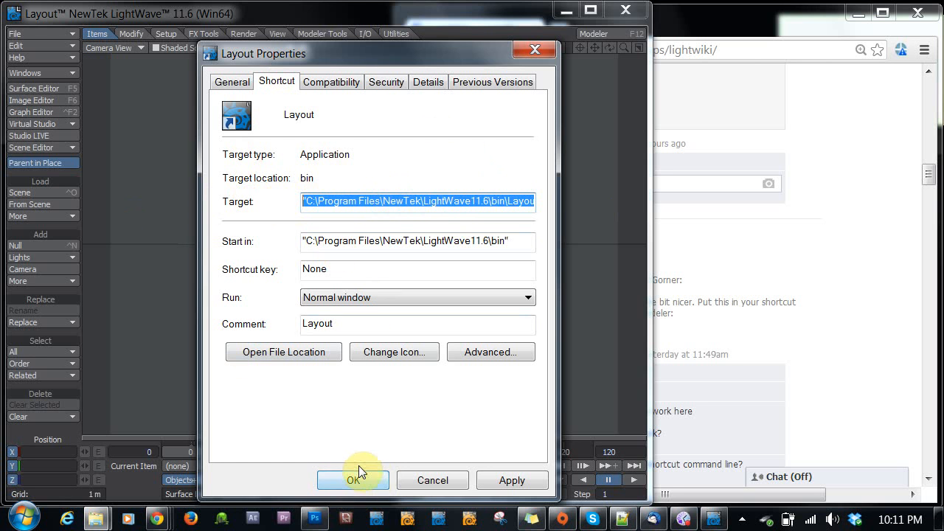
mouse_move(366, 487)
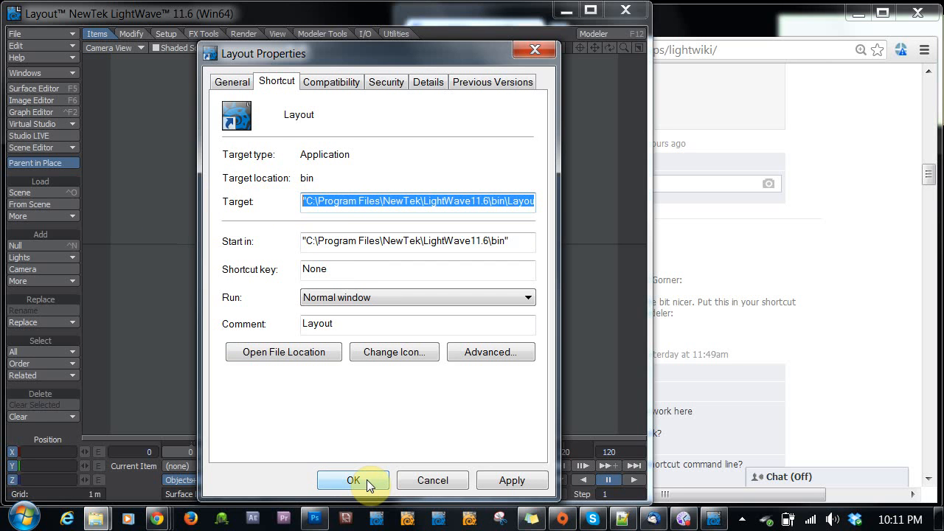